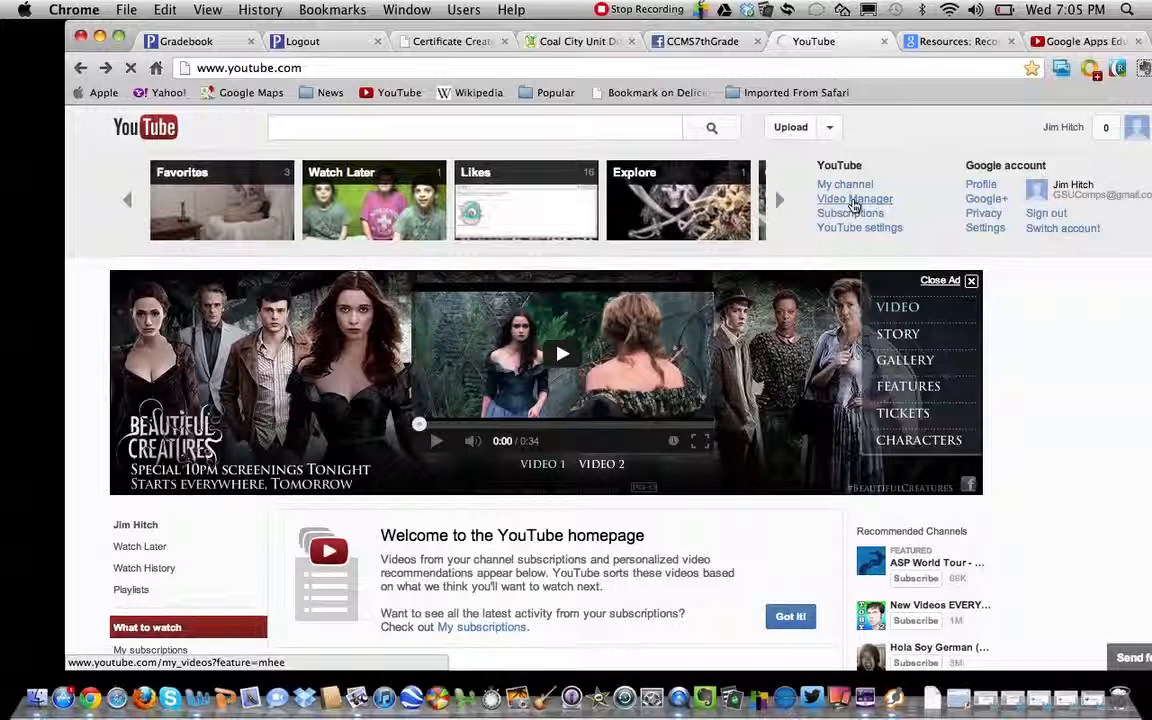
# Step: Show the Video Manager uploads list and scroll through the videos' privacy statuses
pyautogui.click(856, 200)
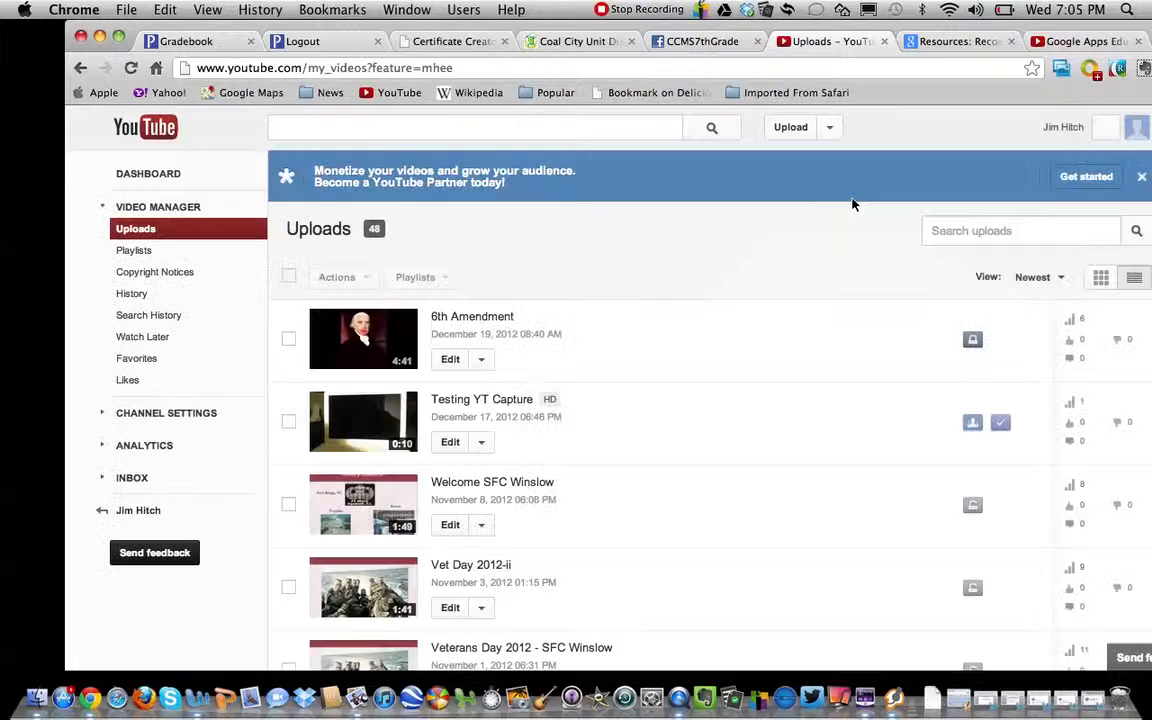
pyautogui.scroll(-3)
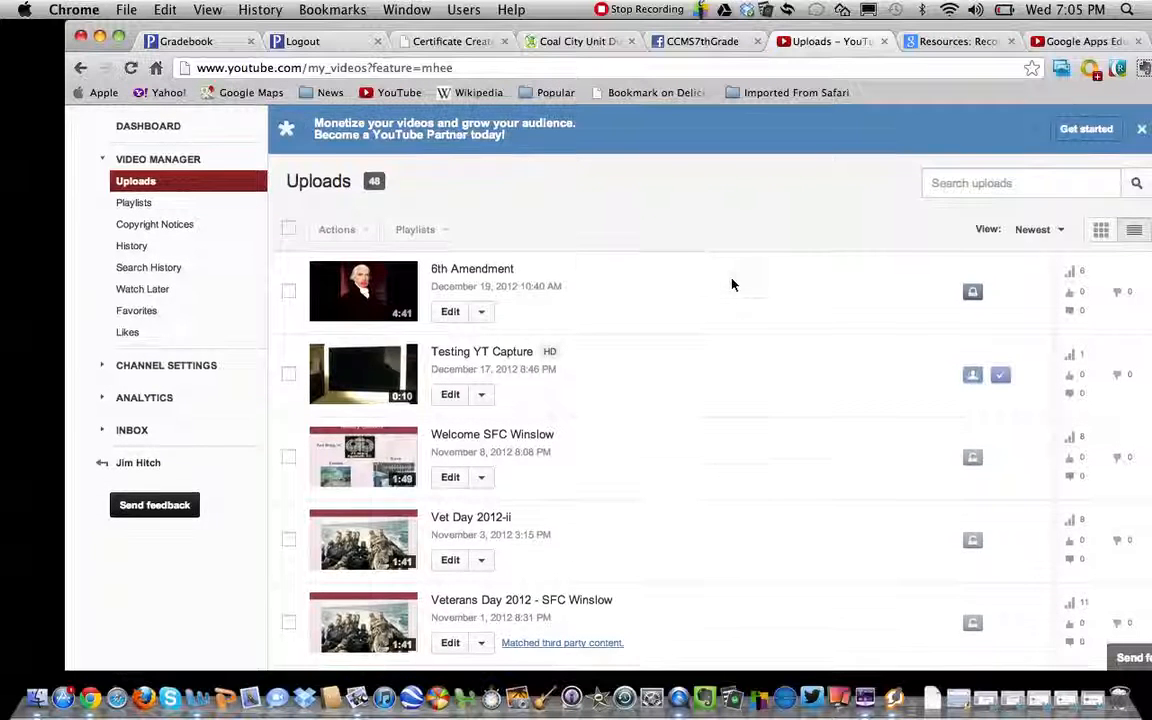
pyautogui.scroll(-3)
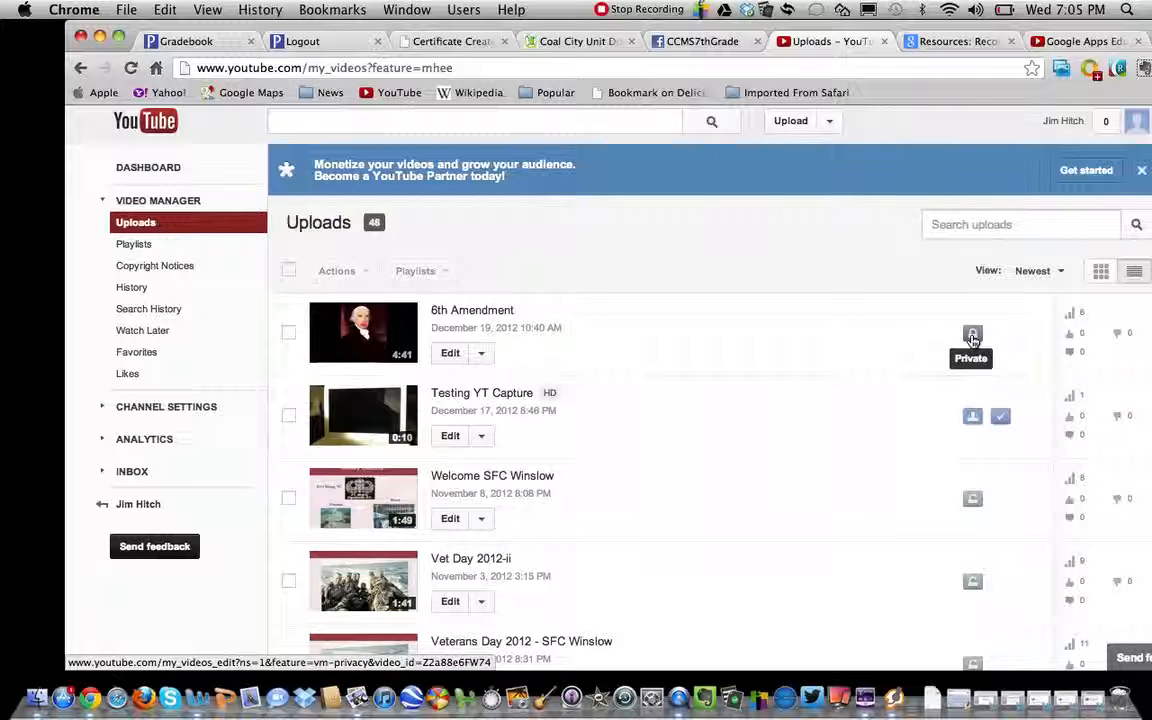
pyautogui.moveTo(972, 416)
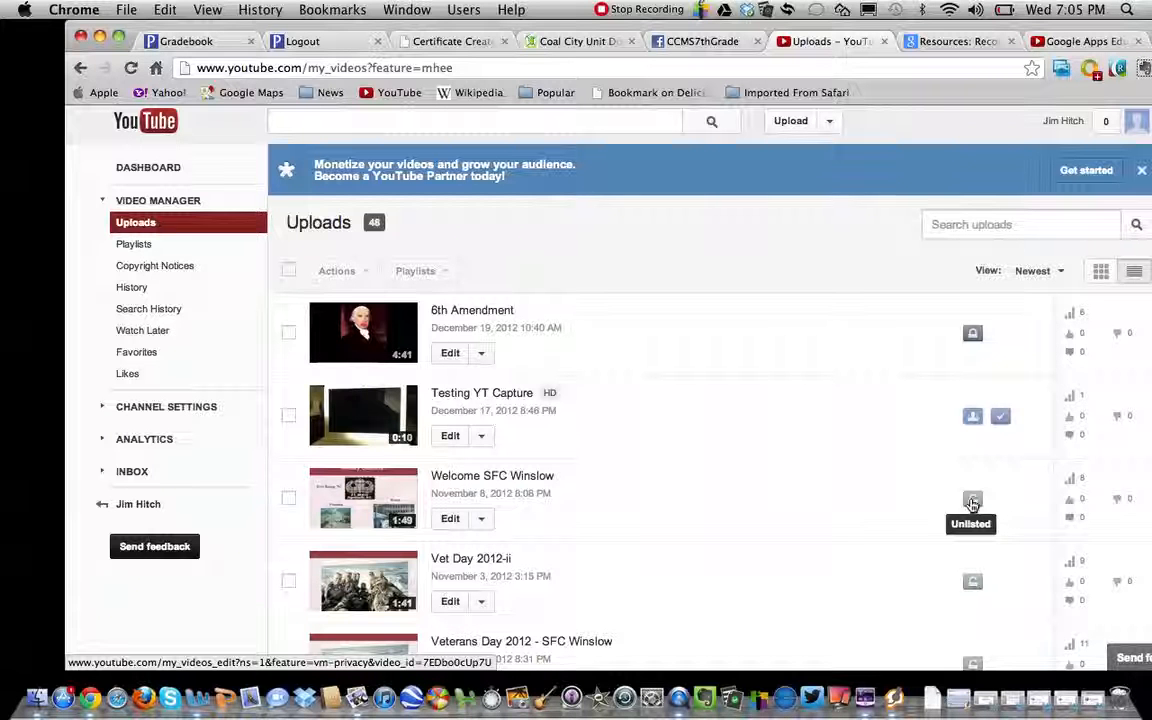
pyautogui.moveTo(886, 508)
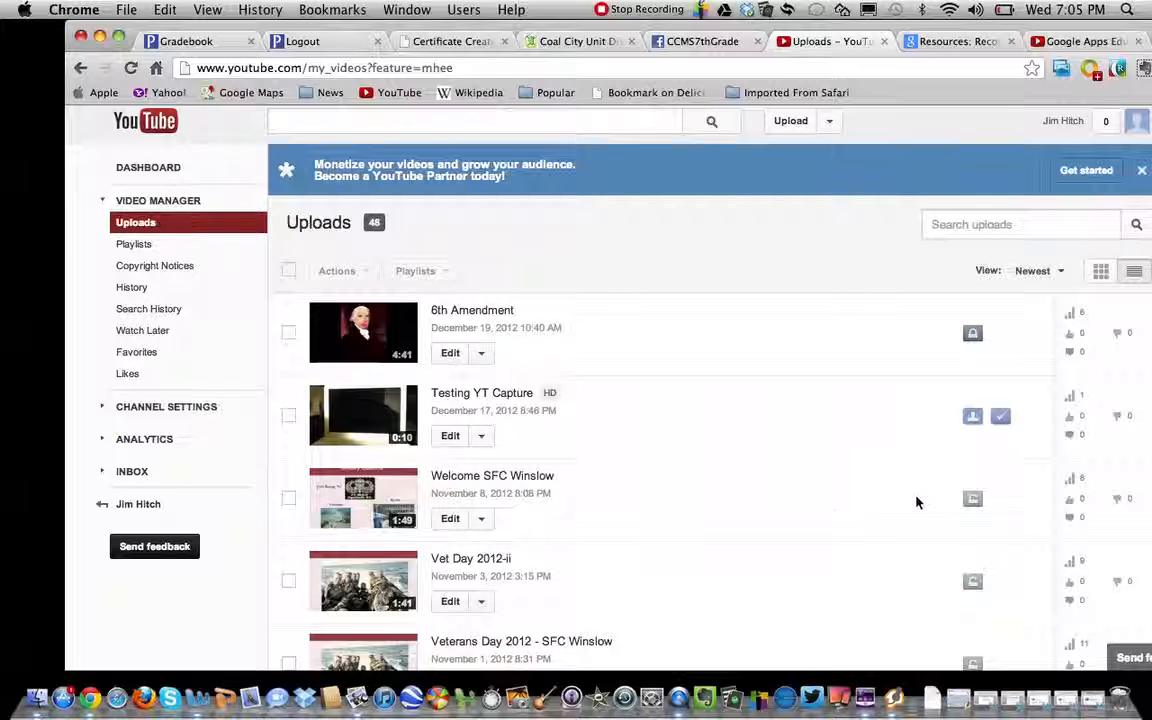
pyautogui.moveTo(972, 500)
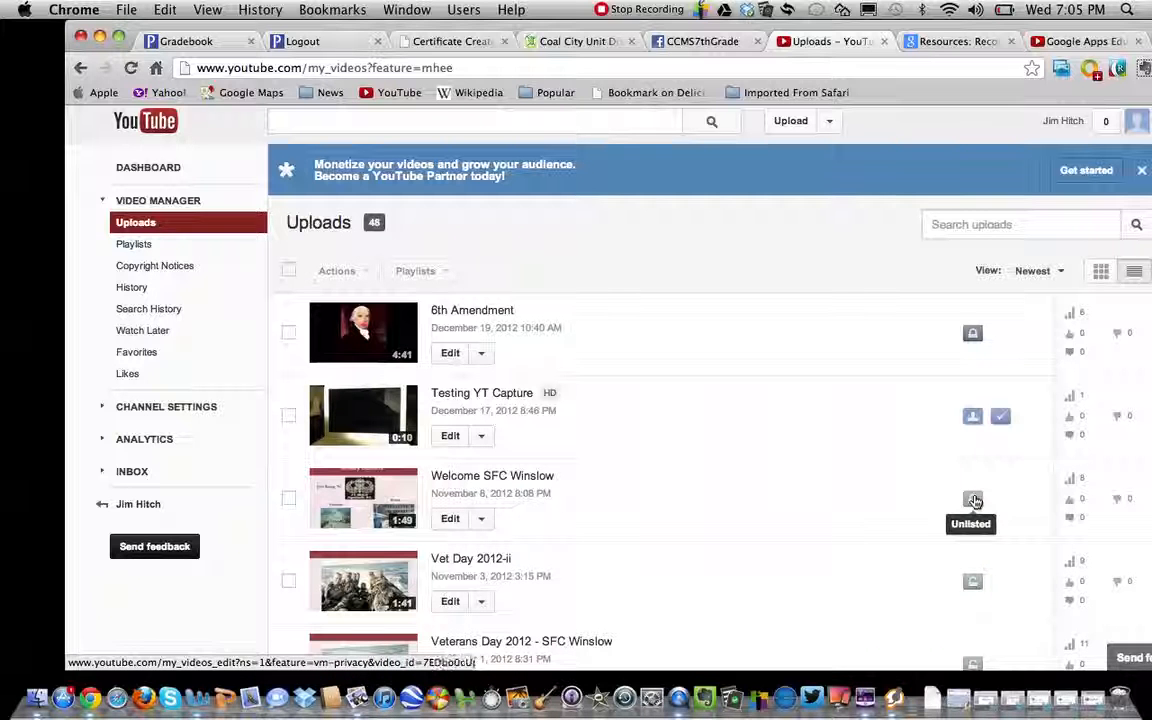
pyautogui.scroll(-3)
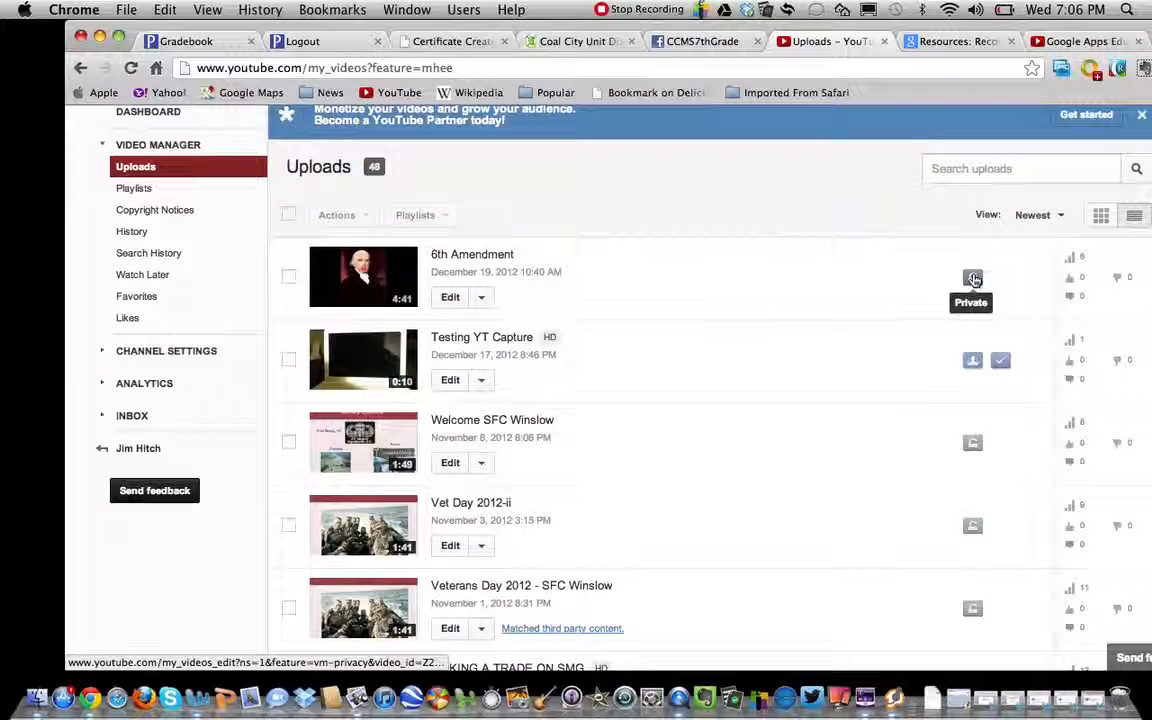
pyautogui.moveTo(592, 300)
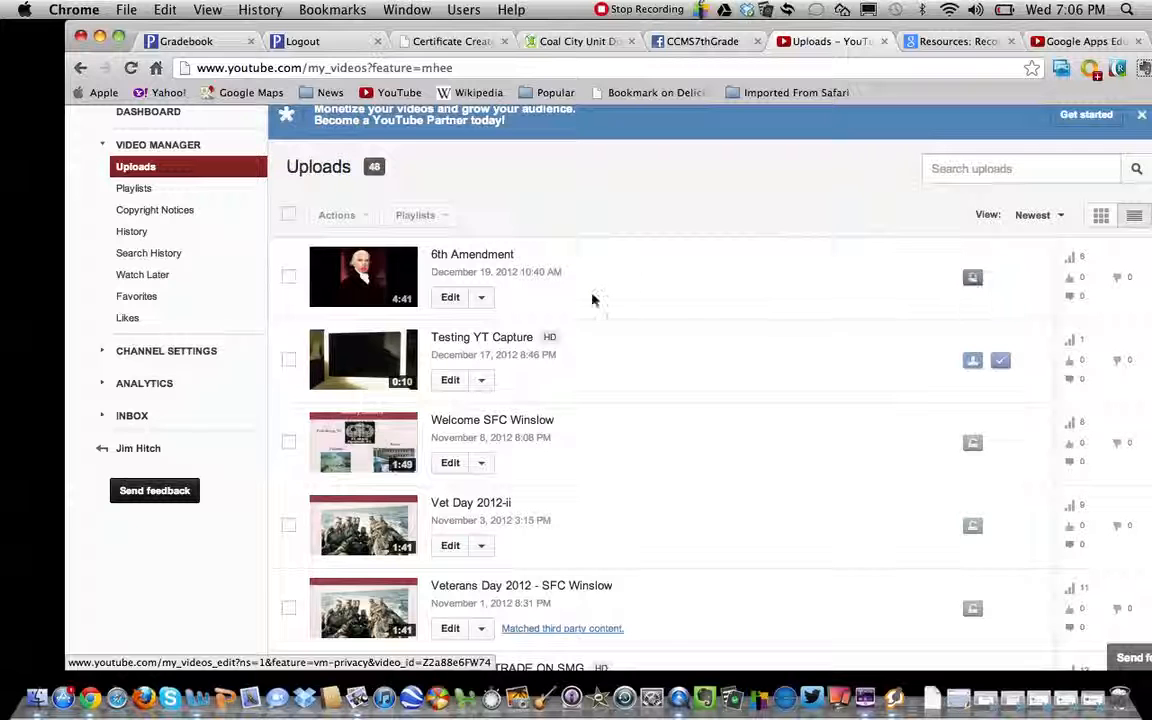
pyautogui.moveTo(972, 276)
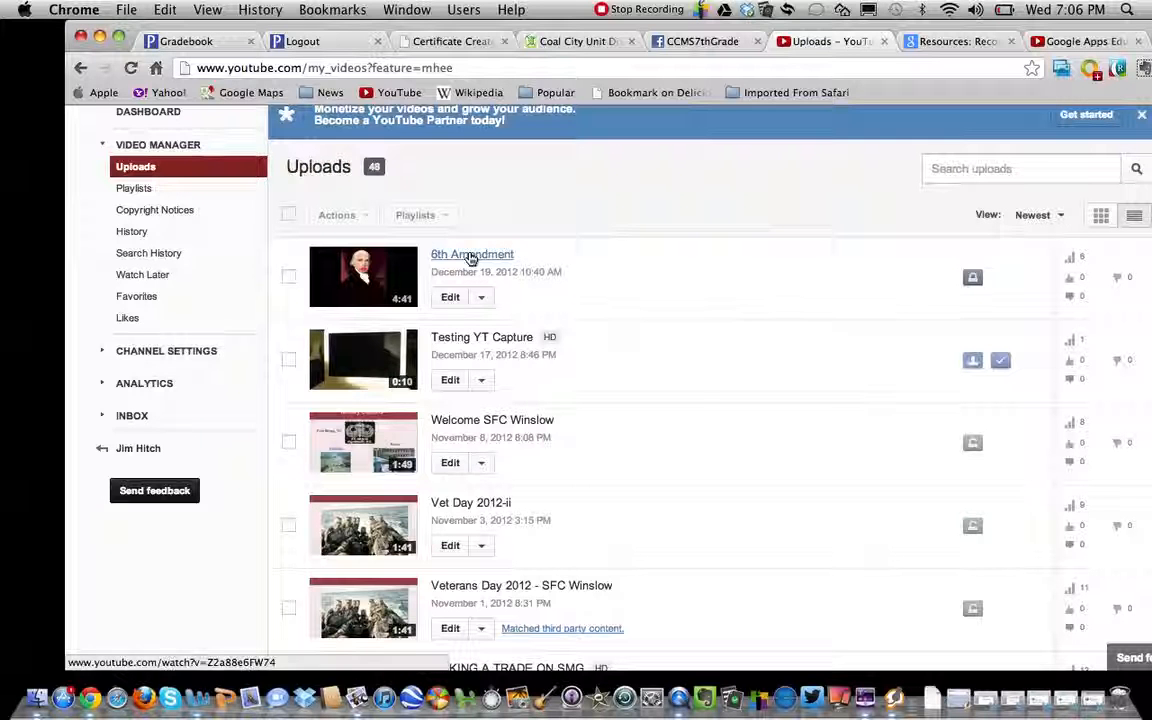
pyautogui.click(472, 254)
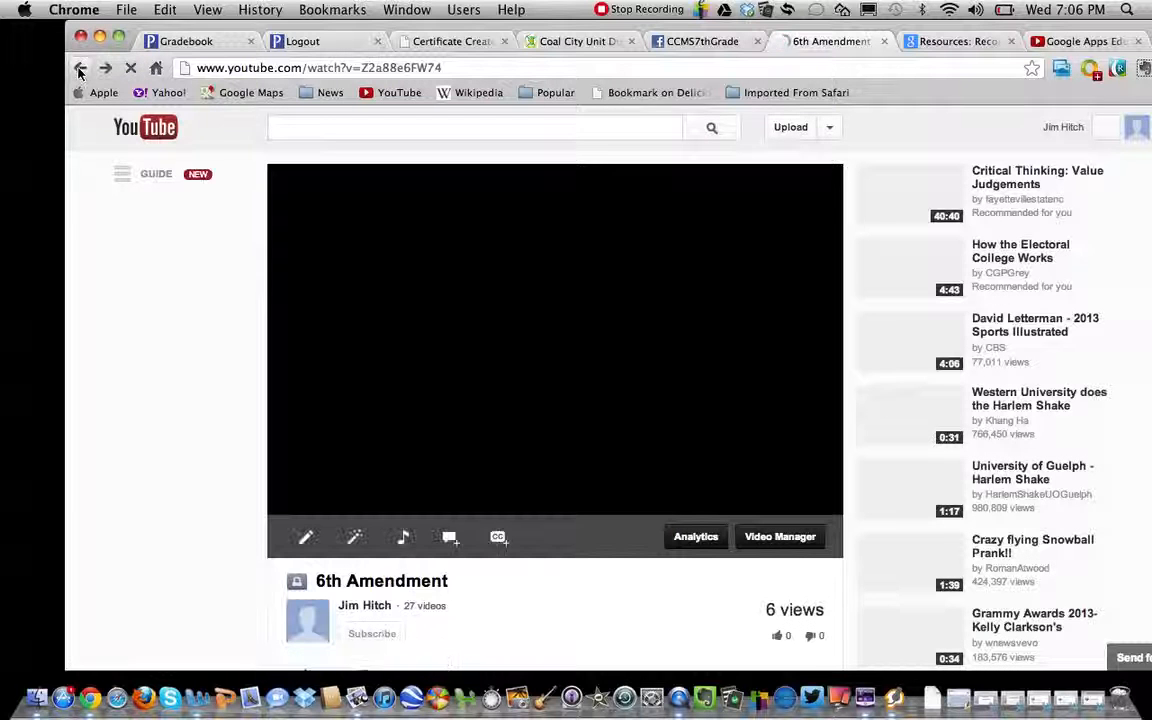
pyautogui.click(780, 536)
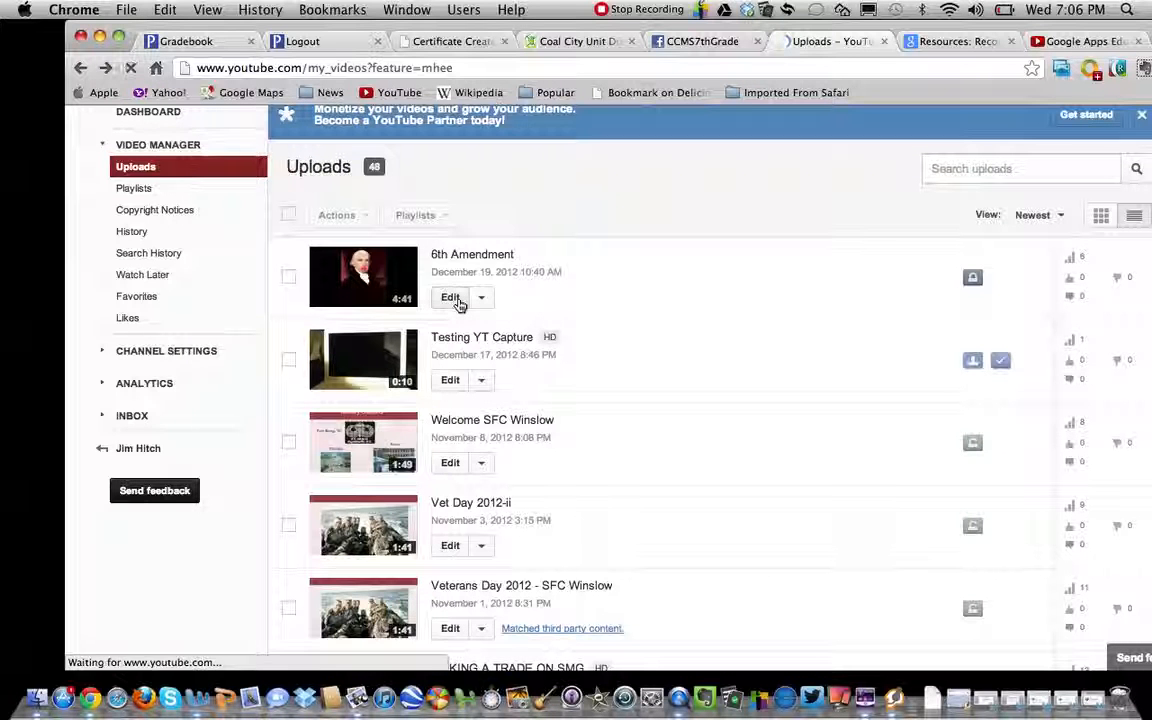
# Step: Edit the 6th Amendment video, switch its privacy from Private to Unlisted, and save
pyautogui.click(450, 296)
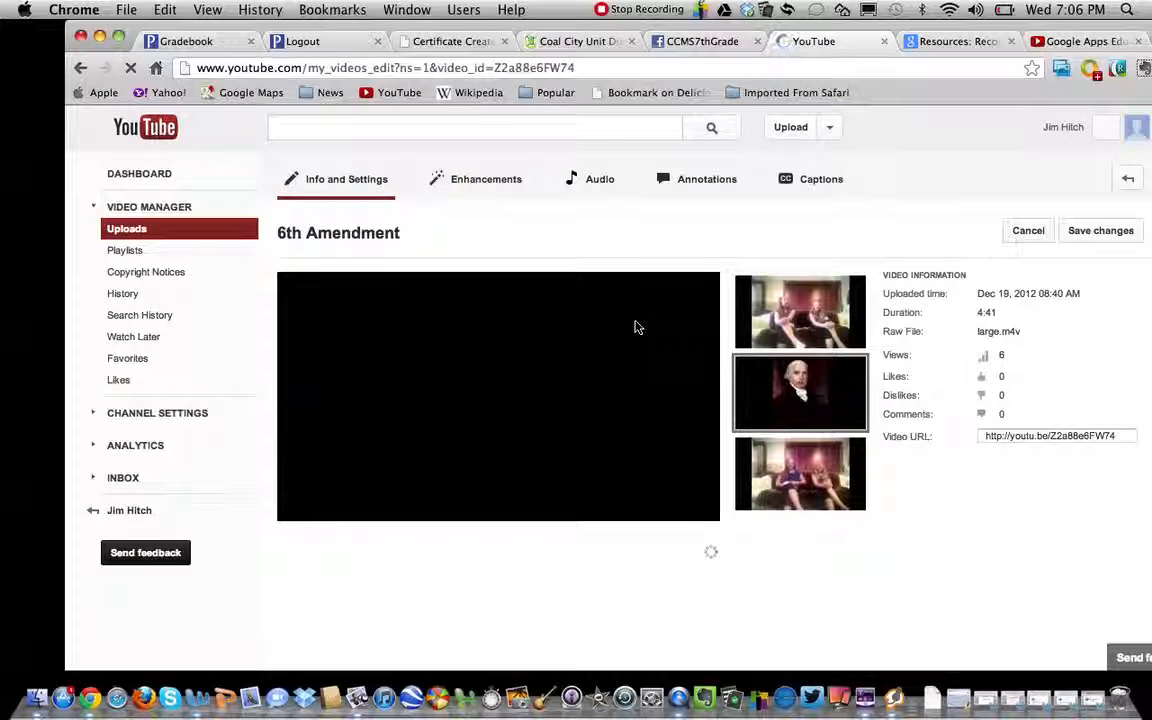
pyautogui.click(1100, 230)
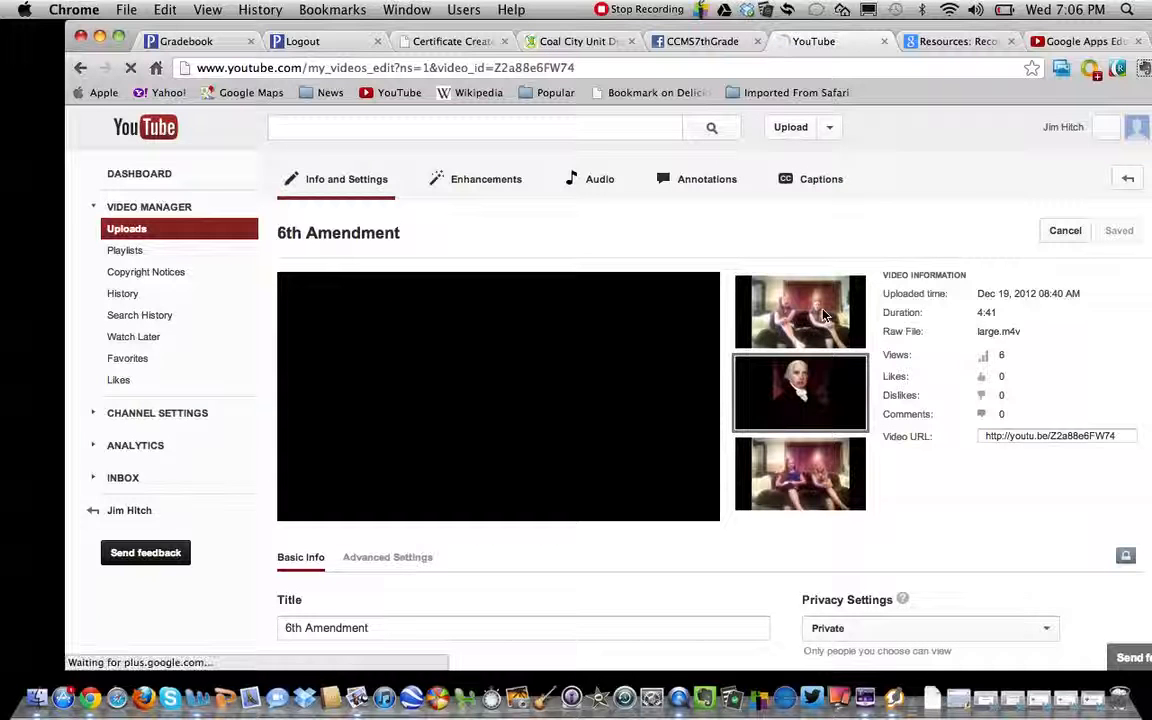
pyautogui.scroll(-3)
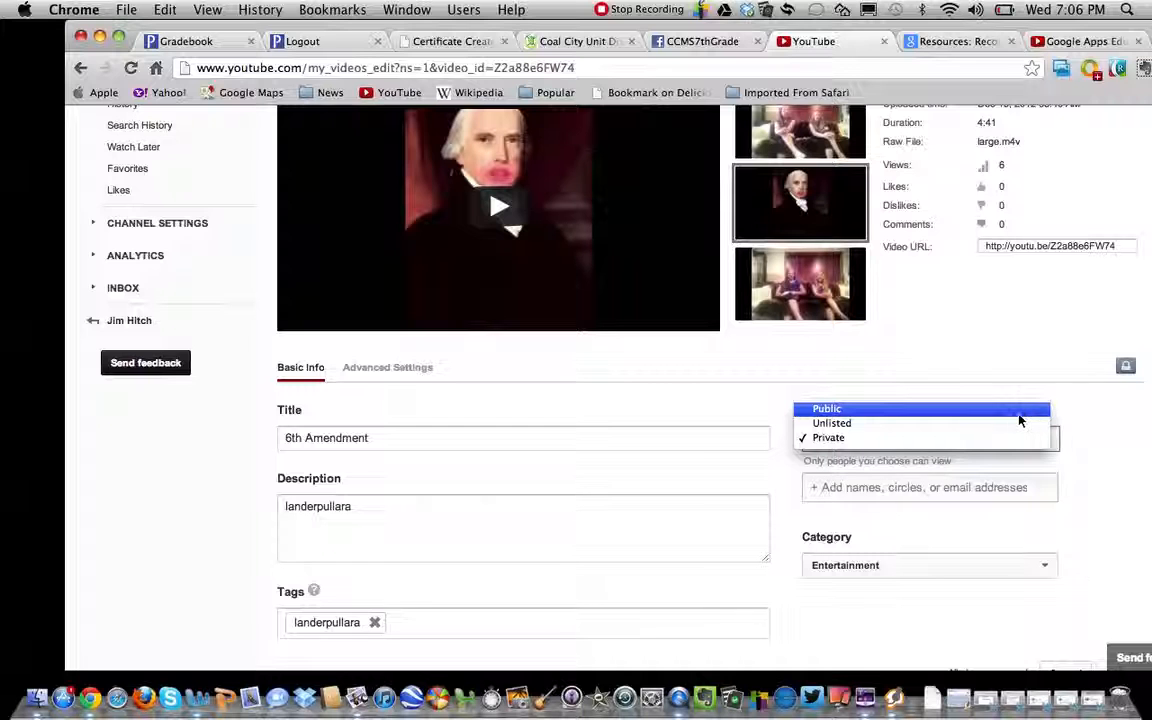
pyautogui.moveTo(1016, 424)
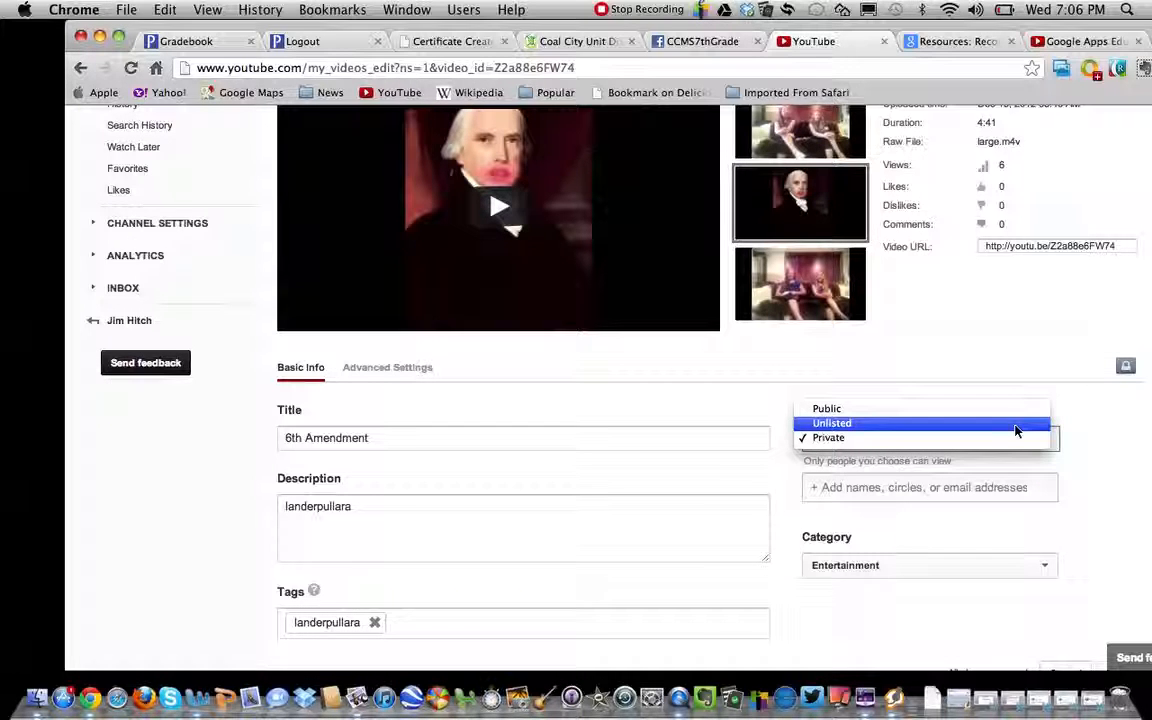
pyautogui.click(832, 424)
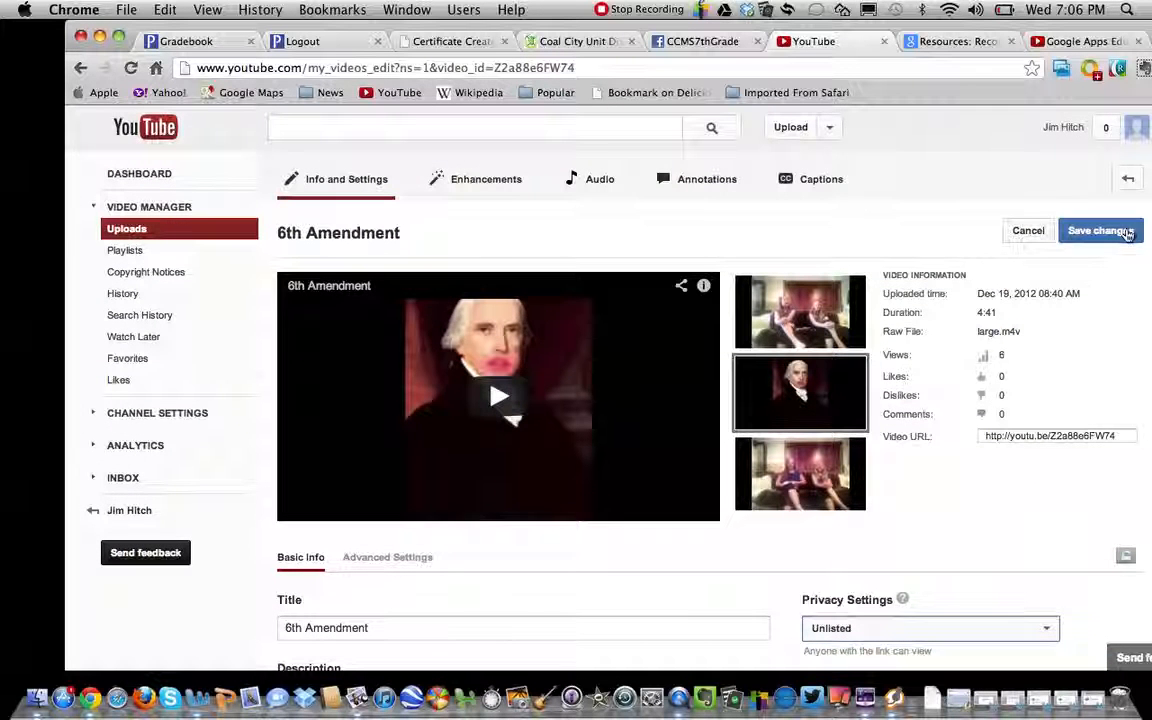
pyautogui.click(1100, 230)
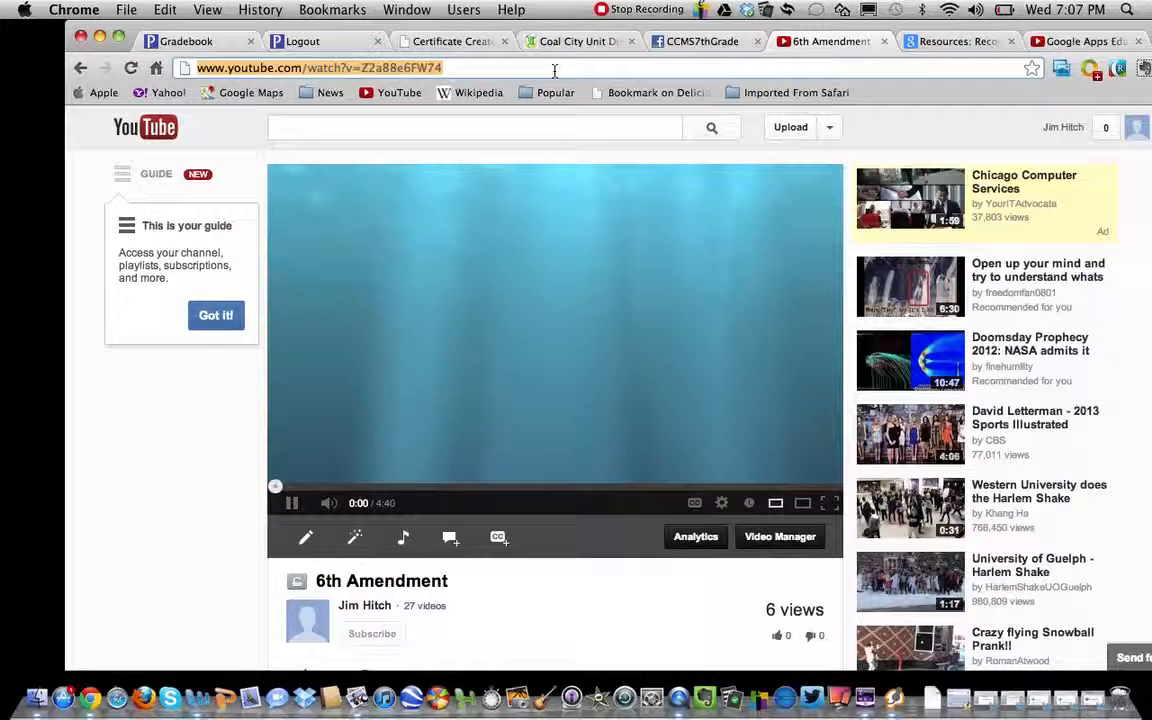
# Step: Switch from the YouTube watch page to the Coal City Unit District website
pyautogui.click(292, 504)
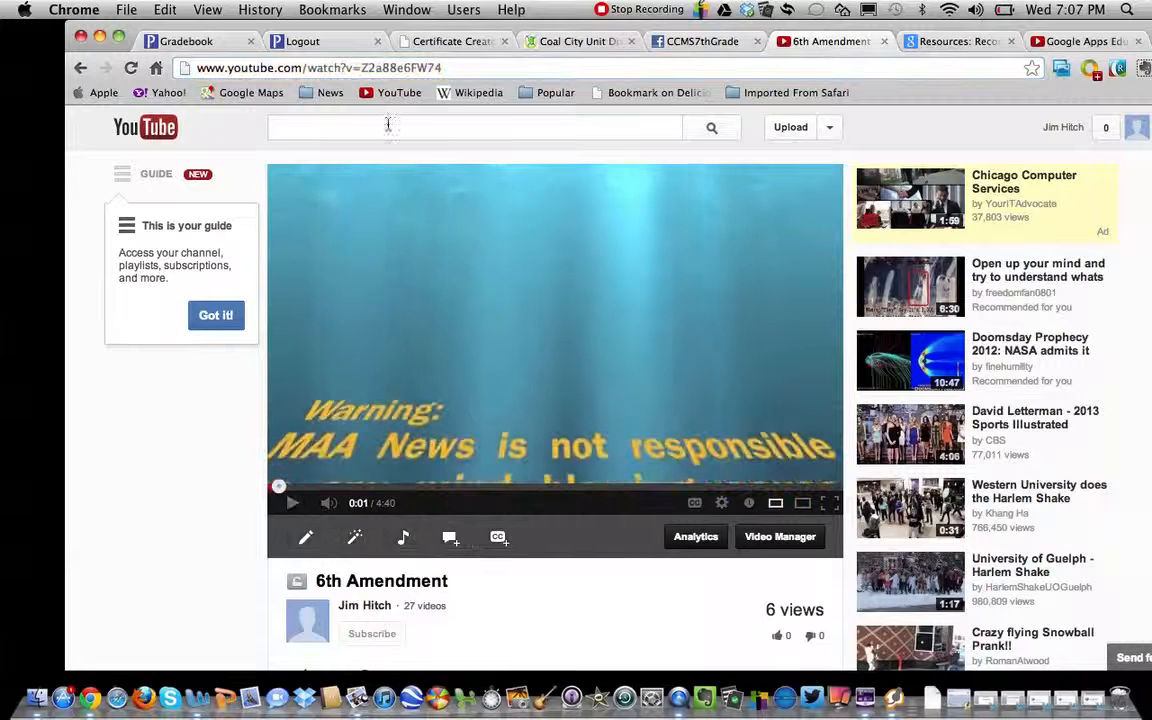
pyautogui.click(316, 68)
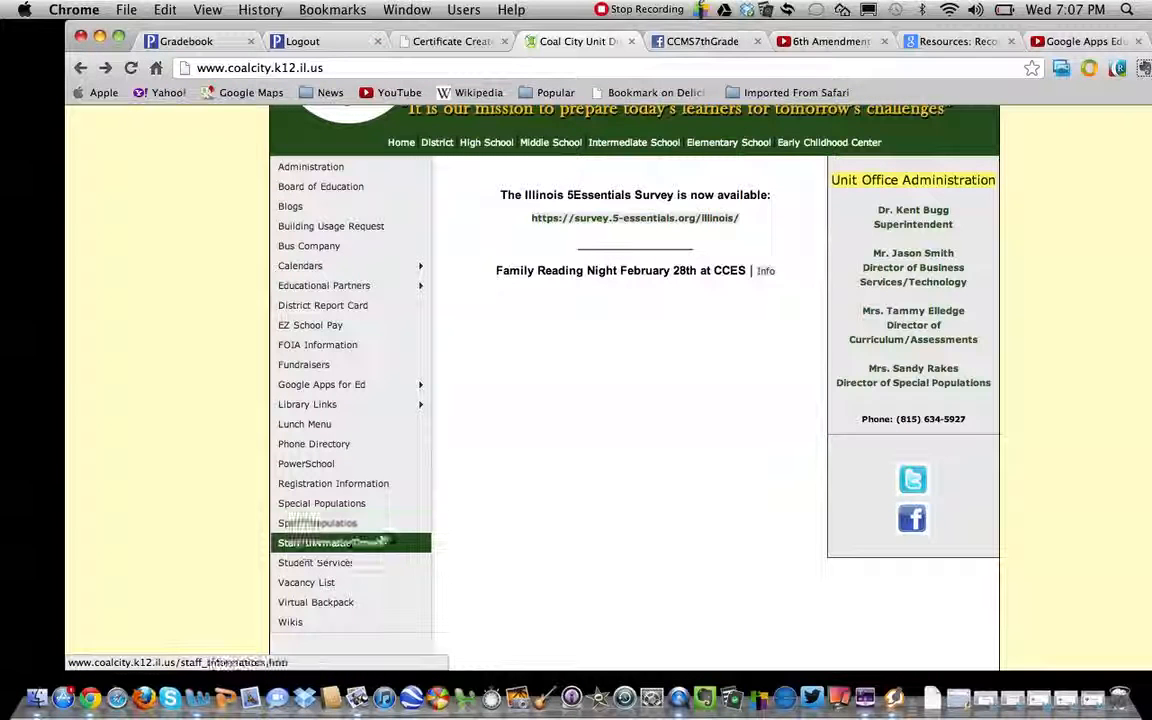
# Step: Go through Staff Information to Staff Email Access, reaching the Outlook Web App sign-in
pyautogui.click(330, 542)
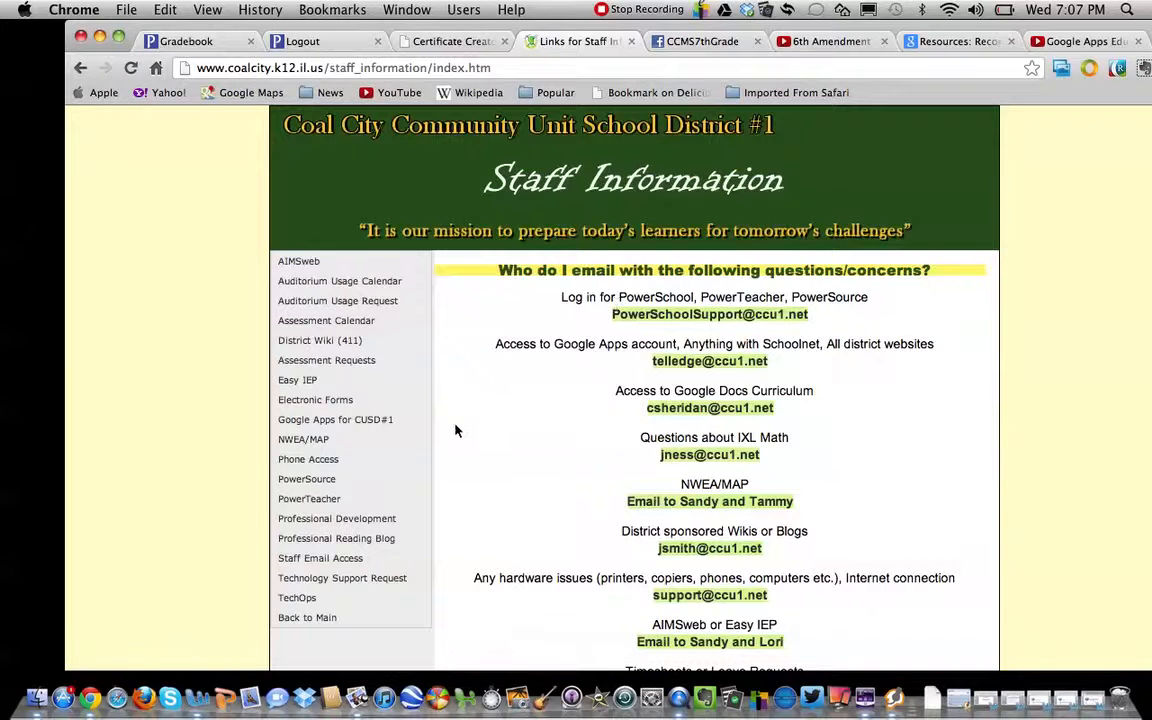
pyautogui.click(320, 558)
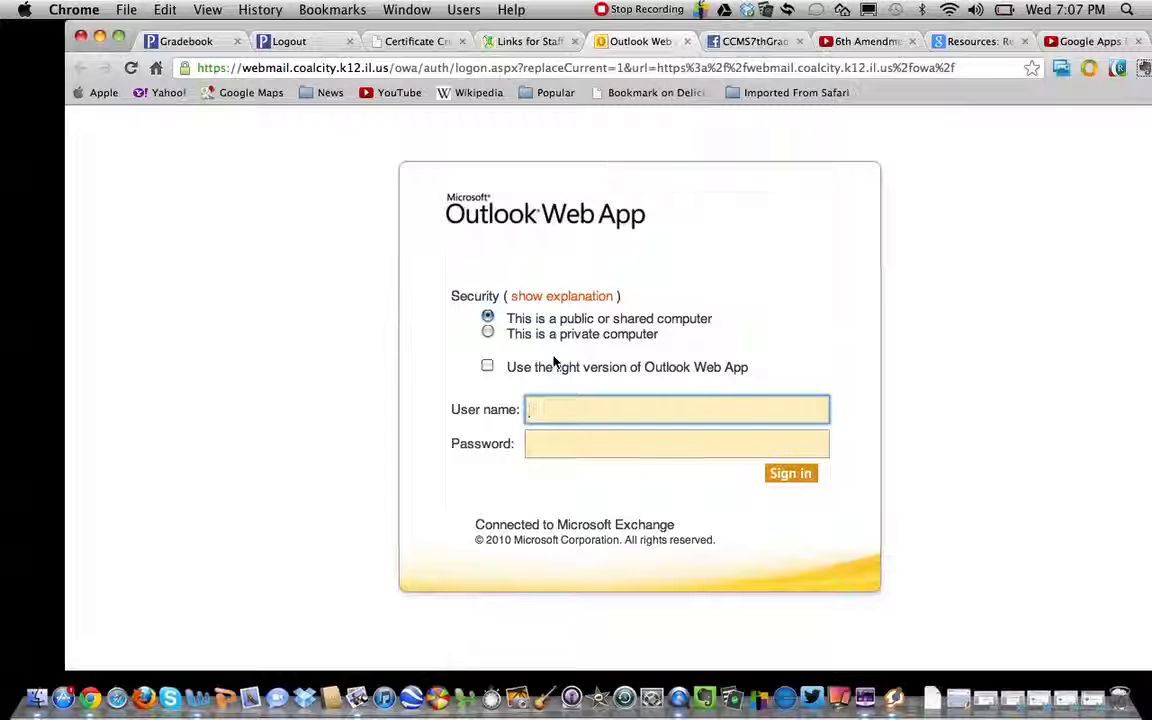
pyautogui.write('jhitchcock')
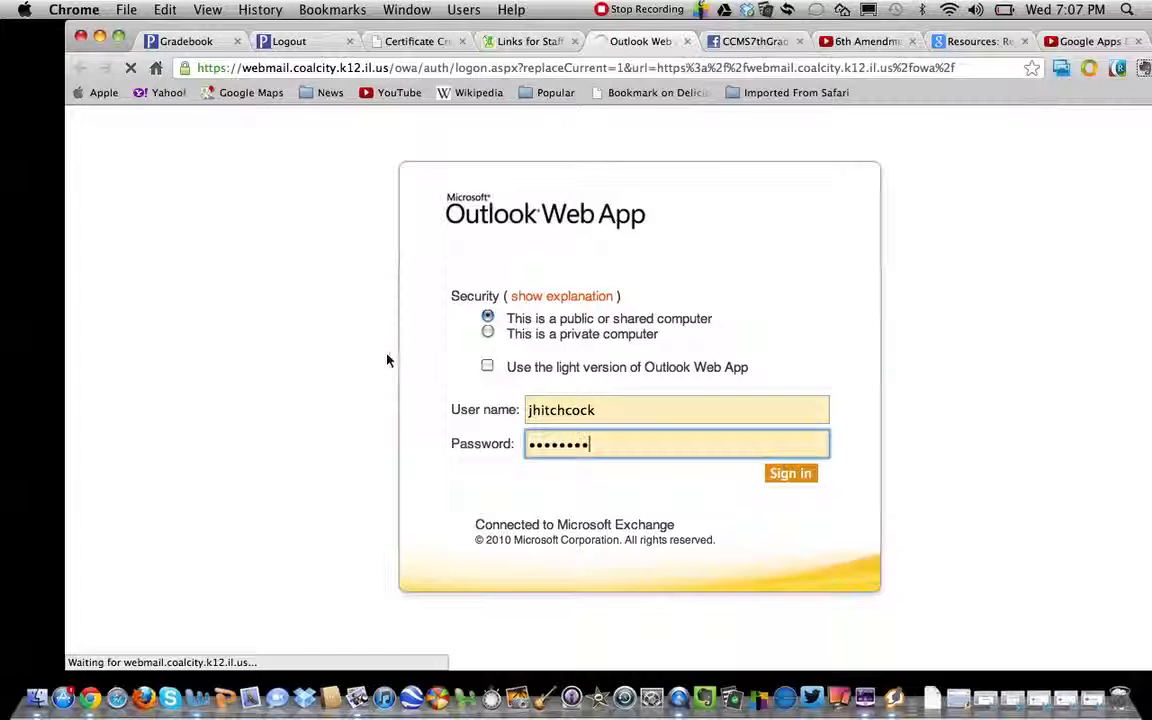
pyautogui.click(790, 472)
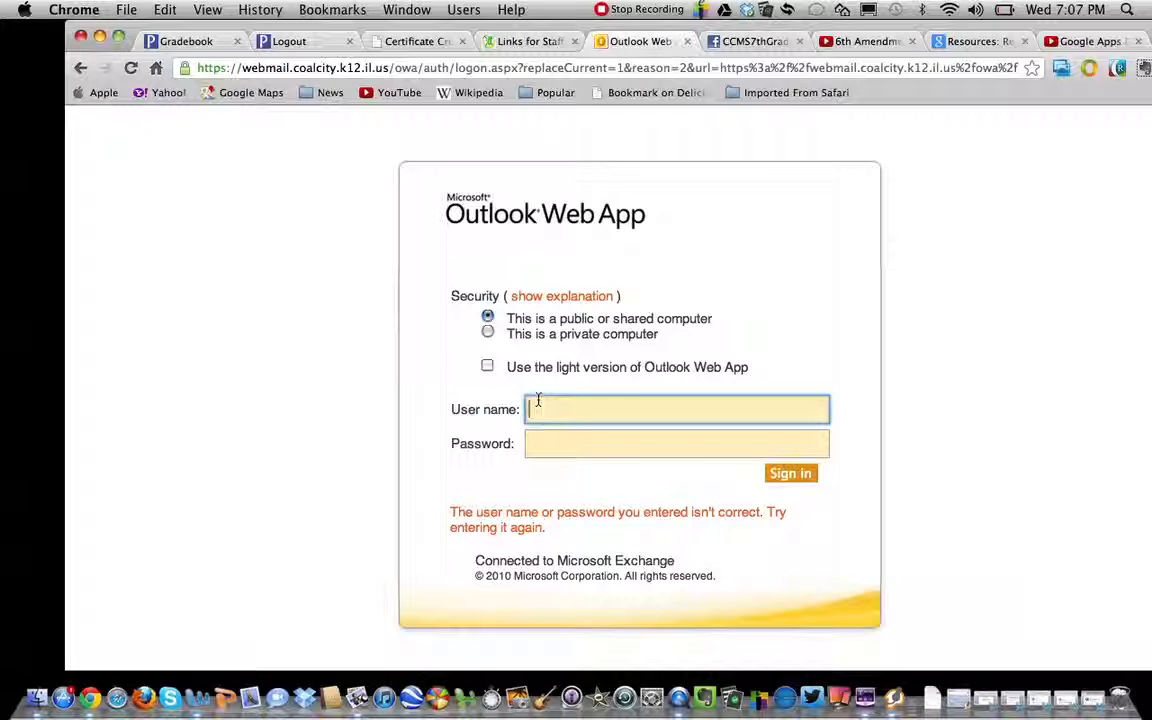
pyautogui.write('jhitchcock')
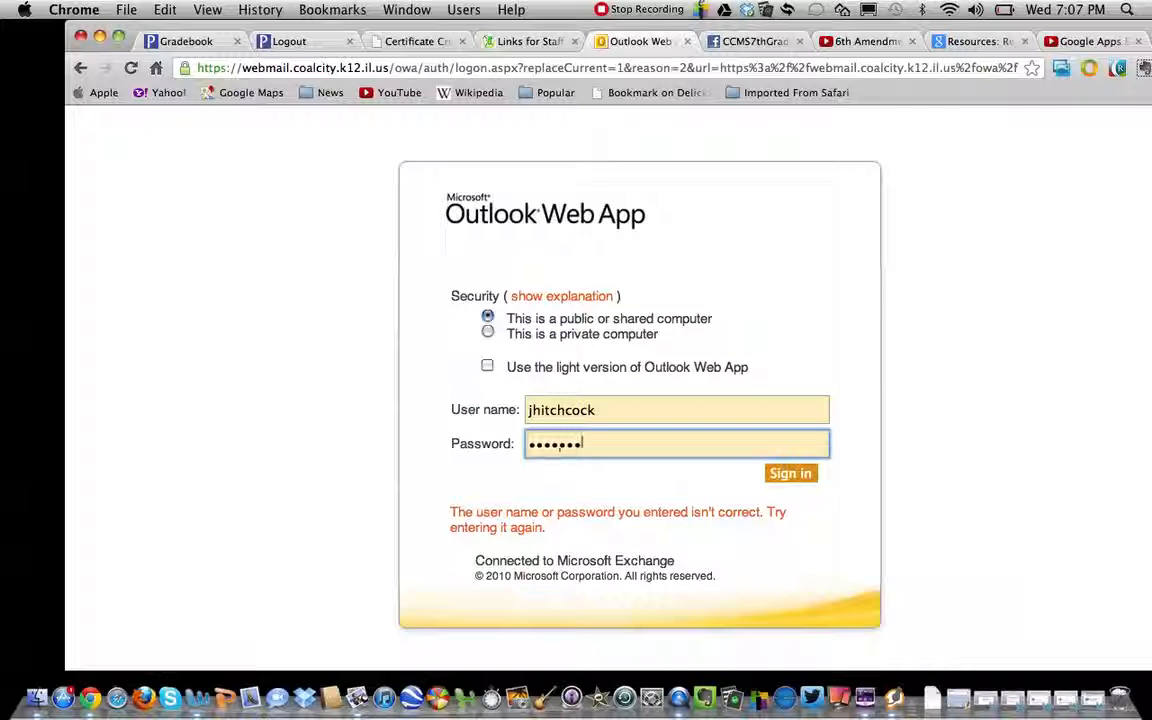
pyautogui.click(792, 472)
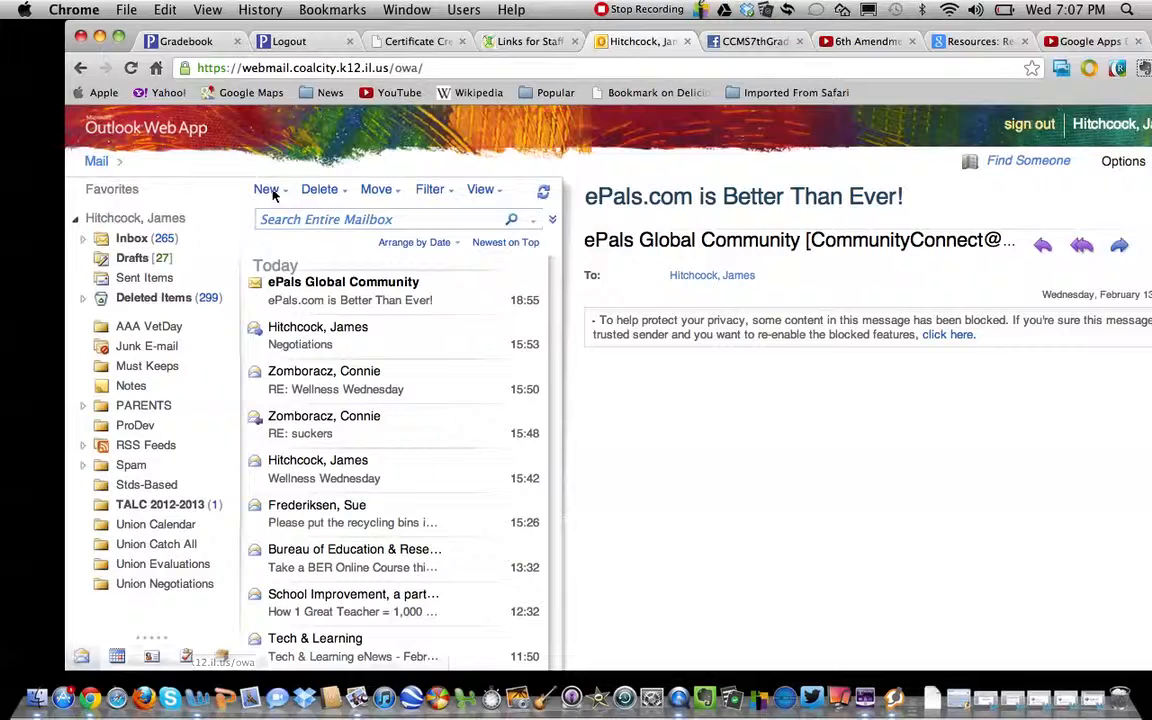
pyautogui.click(266, 188)
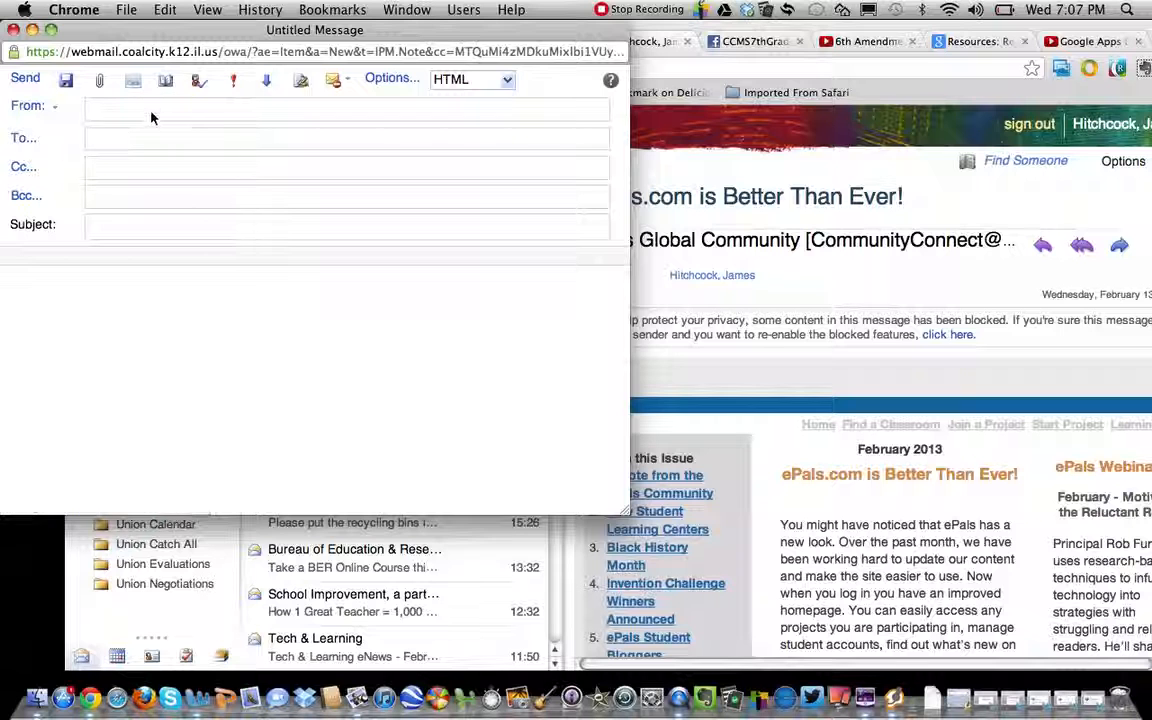
pyautogui.moveTo(136, 152)
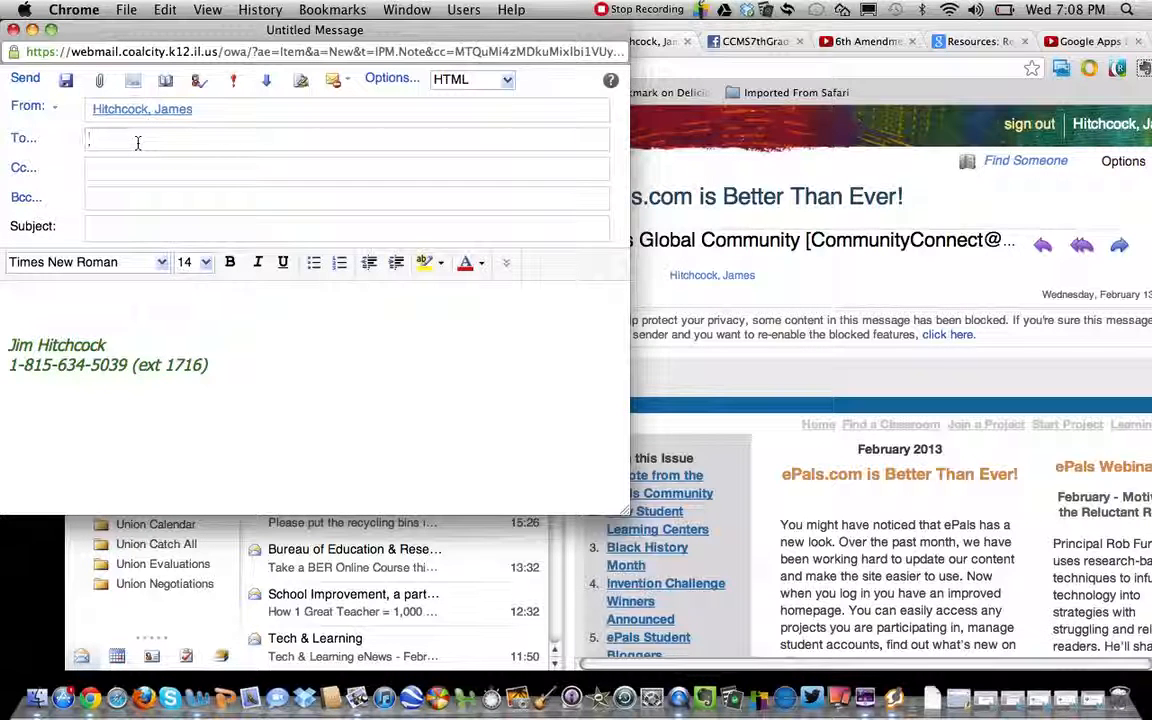
pyautogui.write('jh')
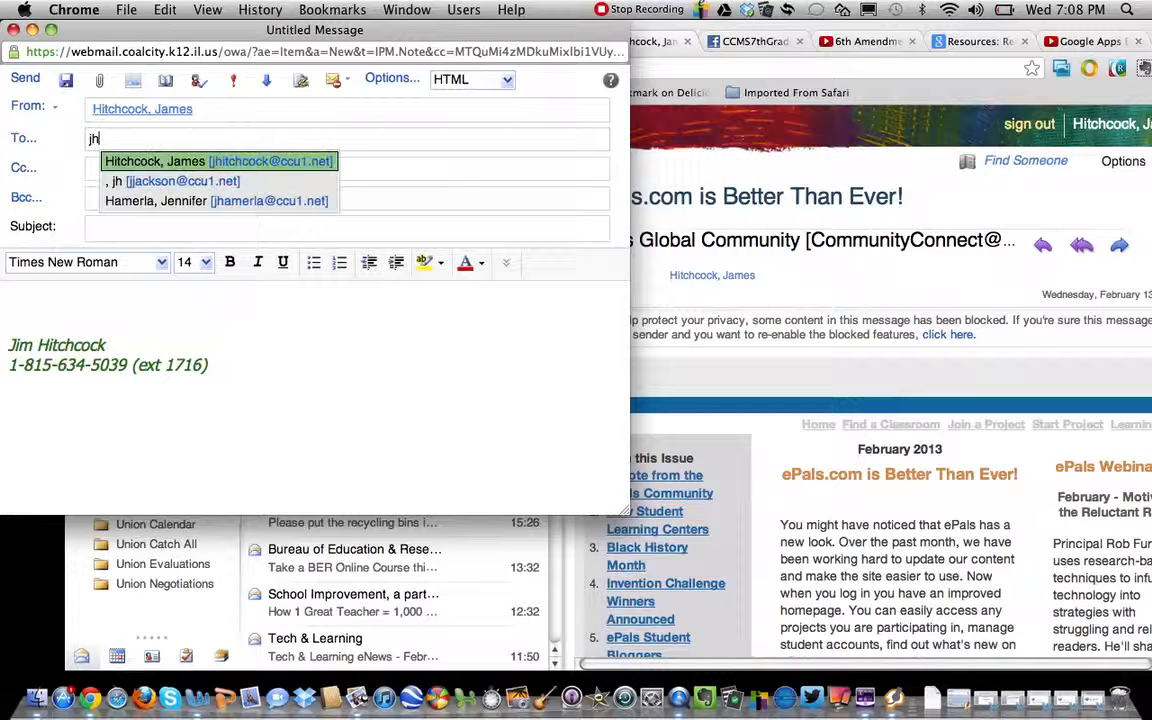
pyautogui.click(156, 160)
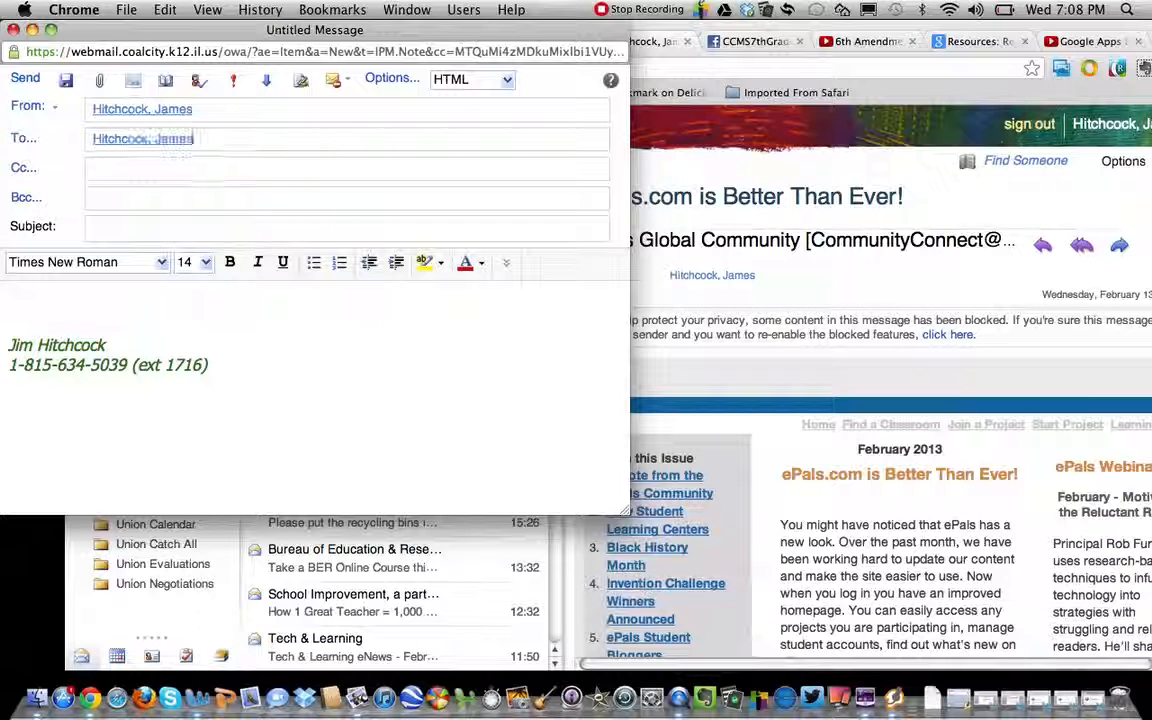
pyautogui.write('tel')
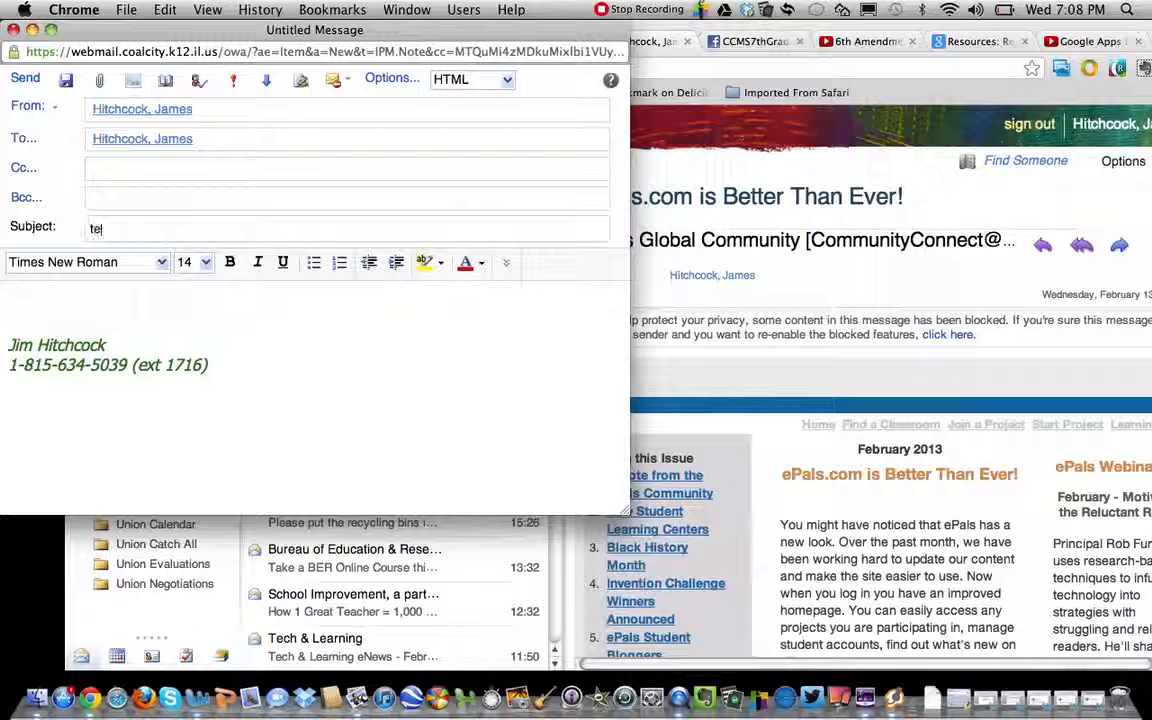
pyautogui.write('yt')
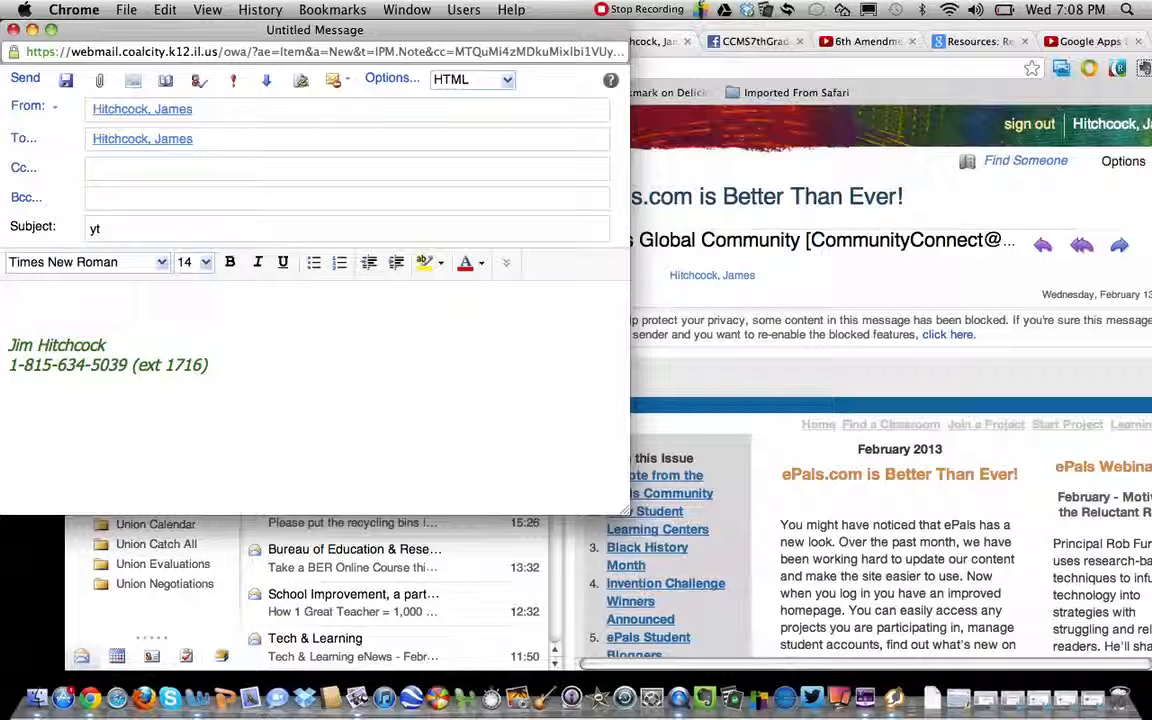
pyautogui.write('http://www.youtube.com/watch?v=Z2a88e6FW74')
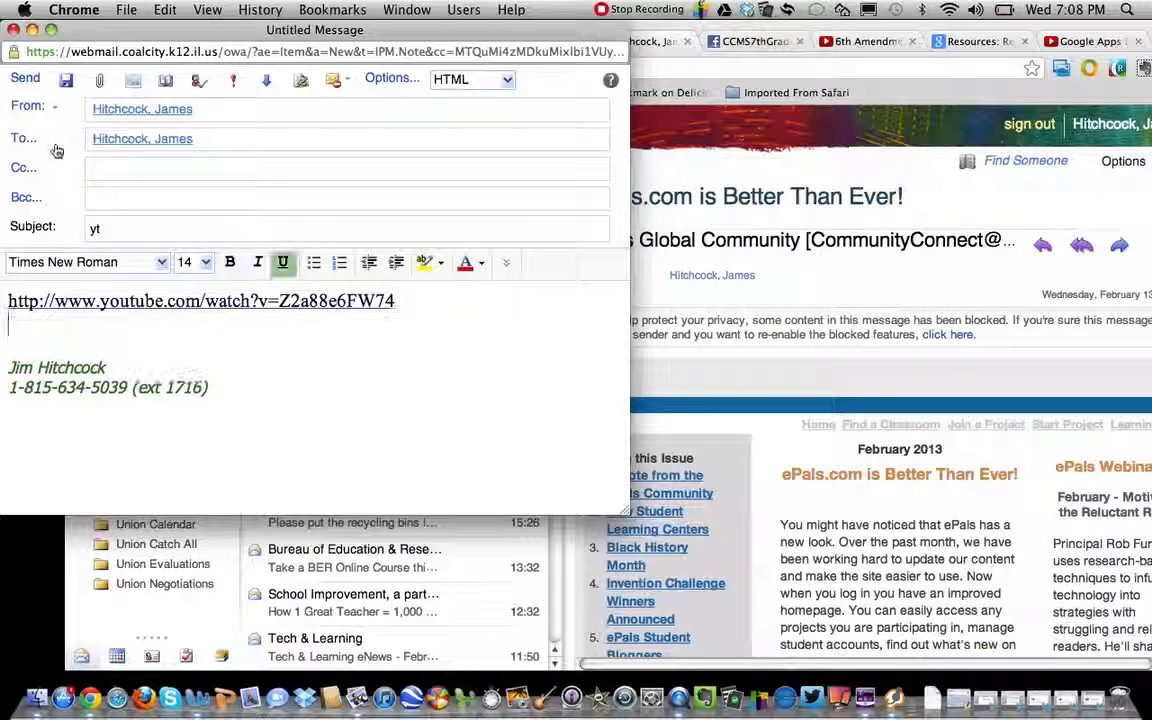
# Step: Send the 'yt' message so it lands at the top of the inbox
pyautogui.click(284, 262)
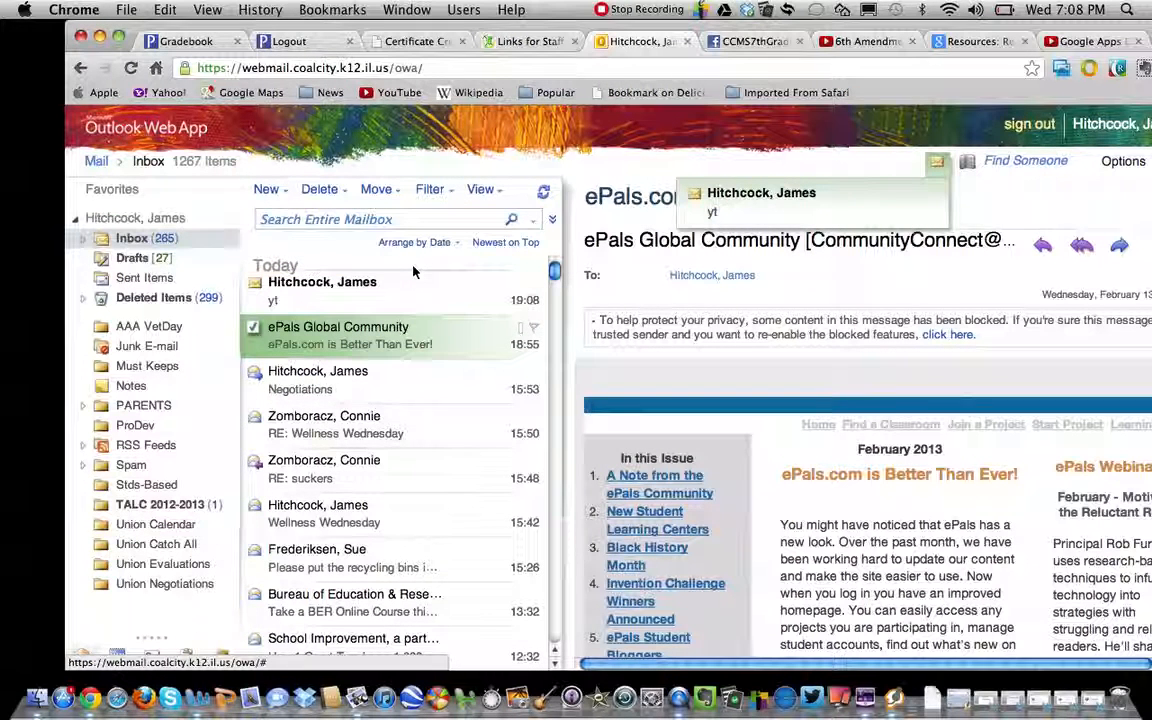
pyautogui.moveTo(500, 328)
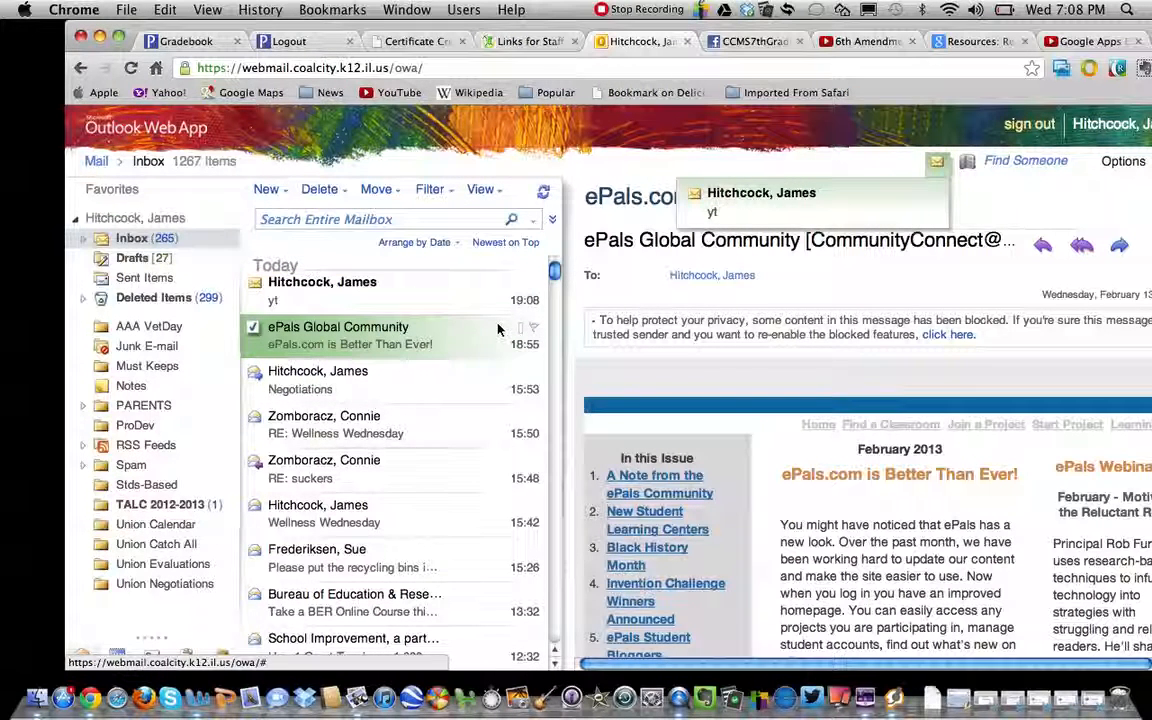